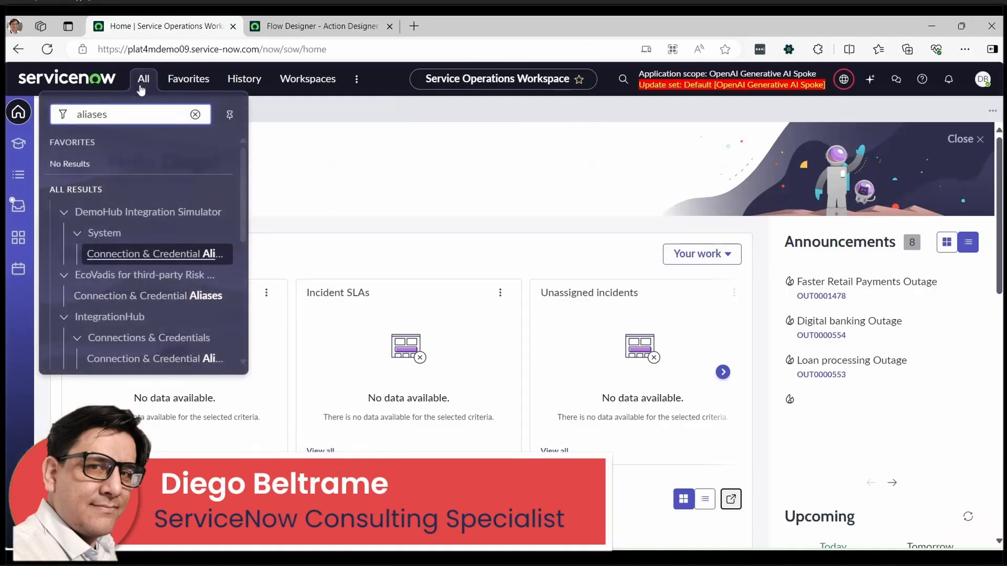
mouse_move(137, 254)
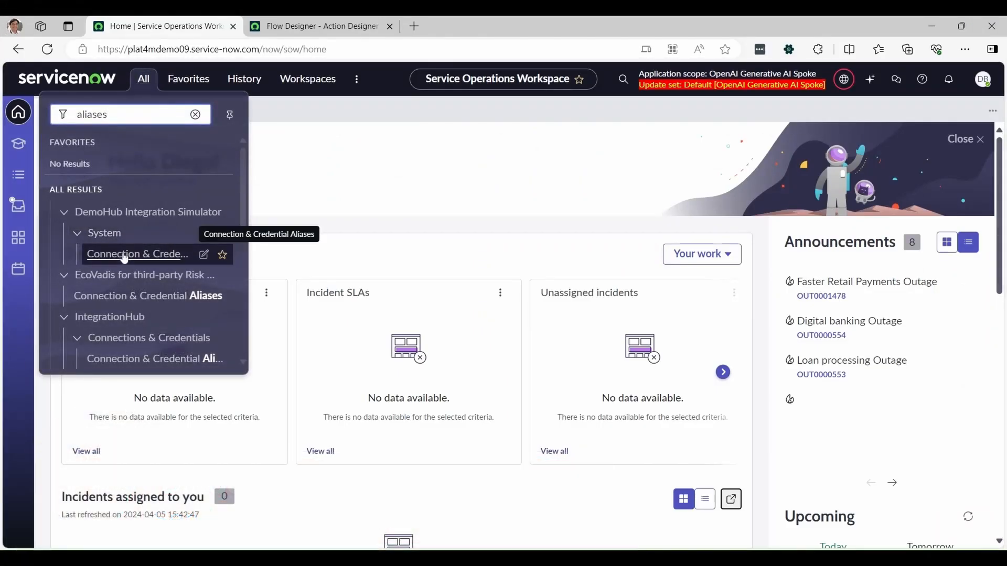
- Show the Connection & Credential Aliases list and locate the OpenAI alias entry
left_click(137, 254)
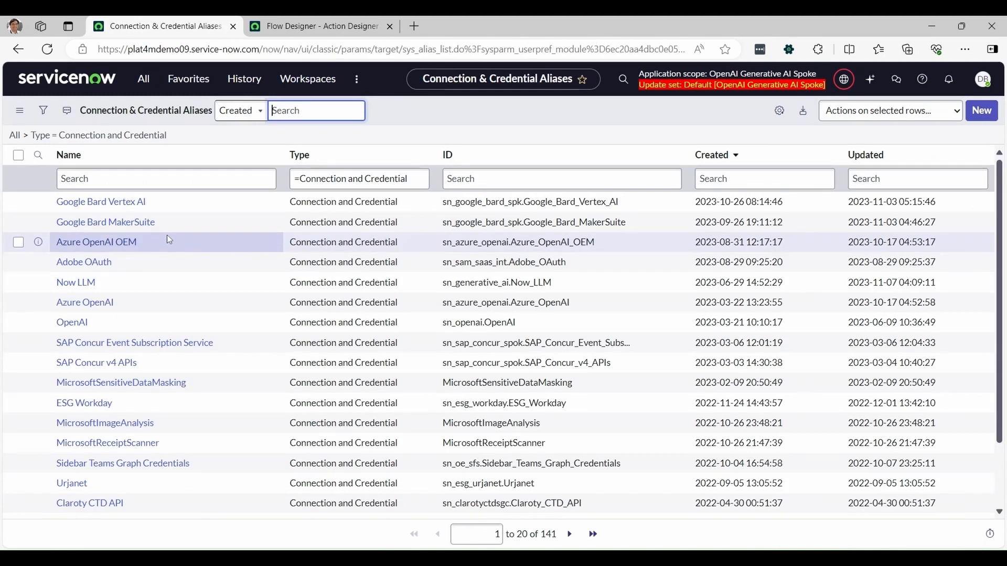
scroll("down", 3)
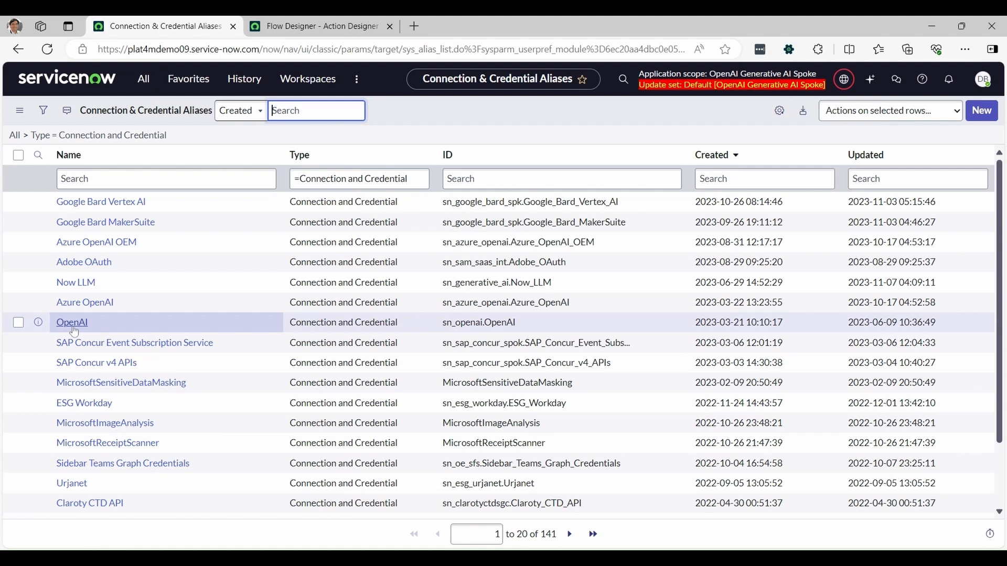
left_click(73, 322)
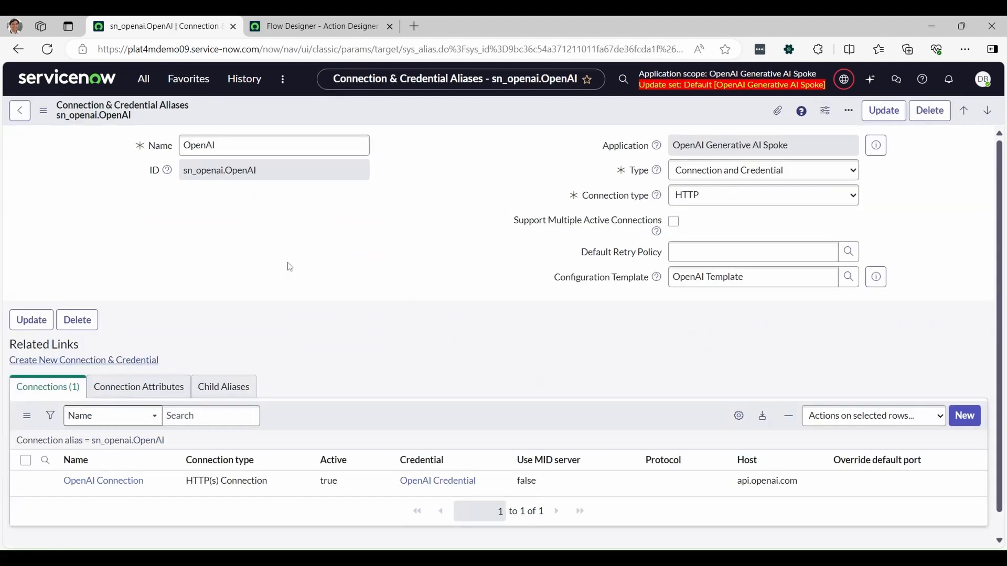
mouse_move(344, 205)
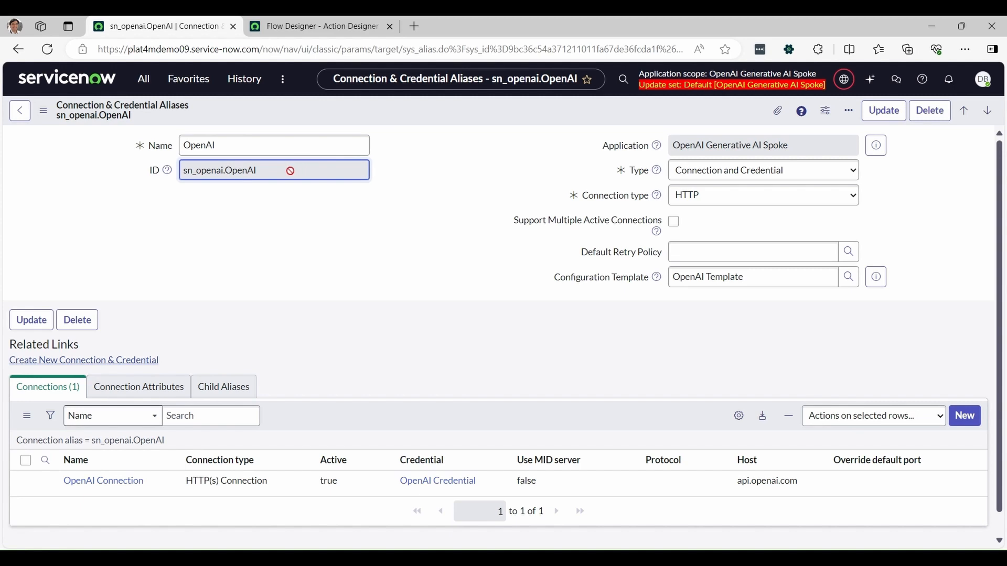
scroll("down", 3)
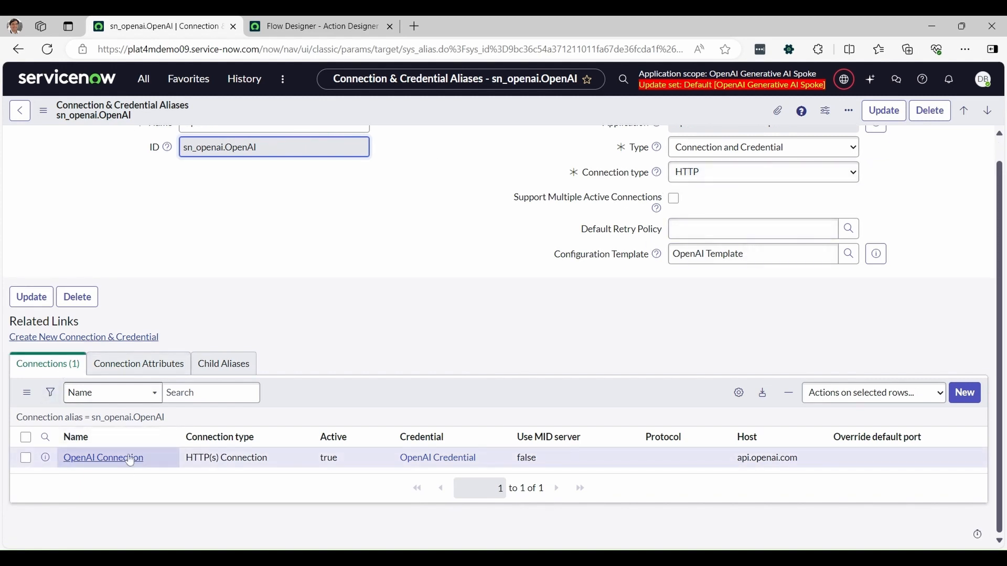
left_click(102, 458)
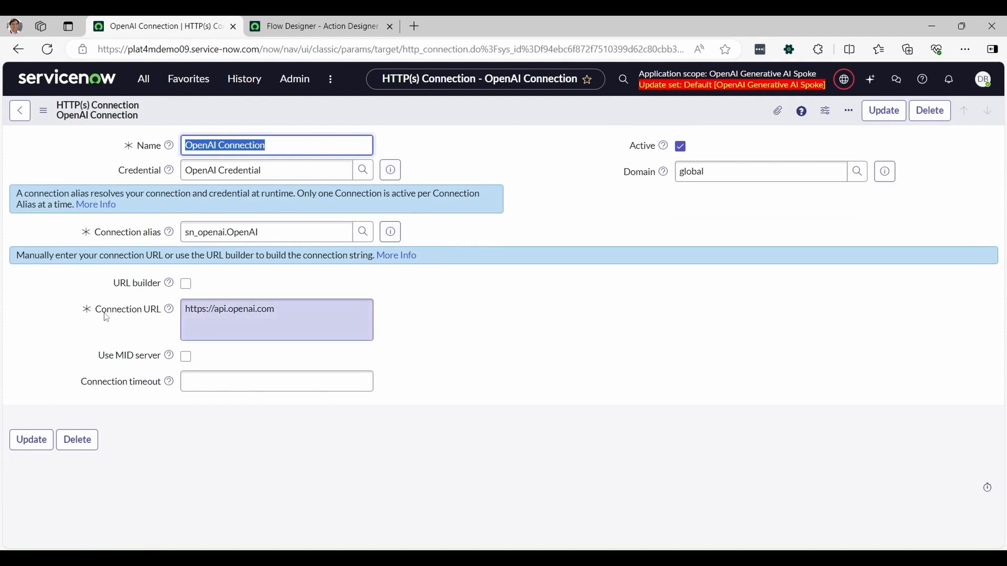
left_click(276, 320)
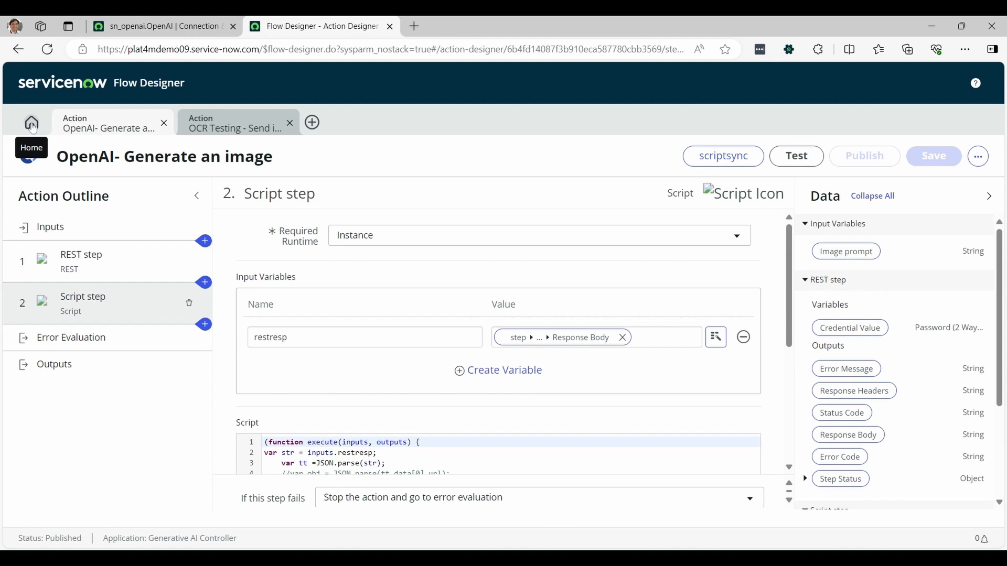
- Create a blank flow from scratch named 'OCR to Solution GenAI flow'
left_click(30, 123)
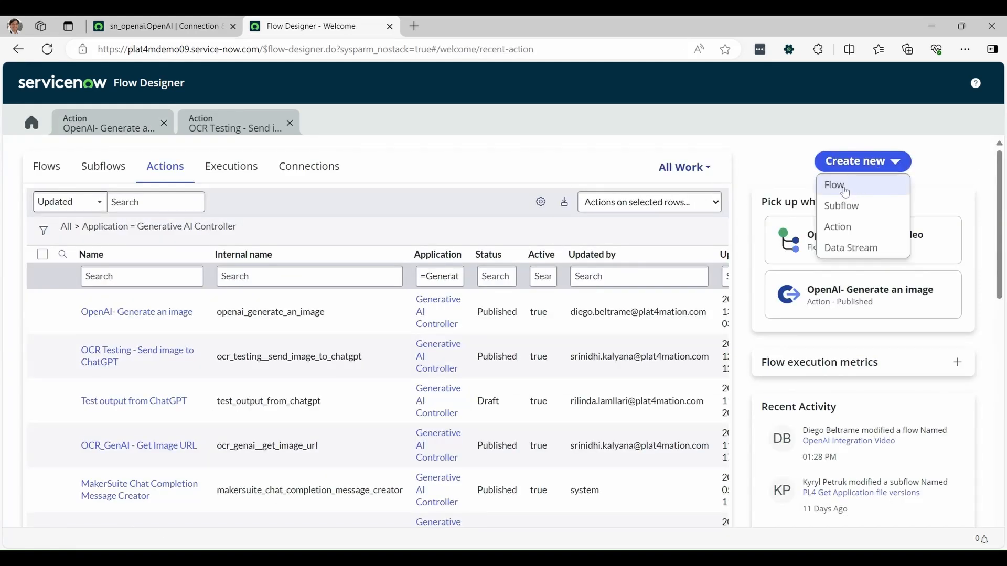
left_click(834, 185)
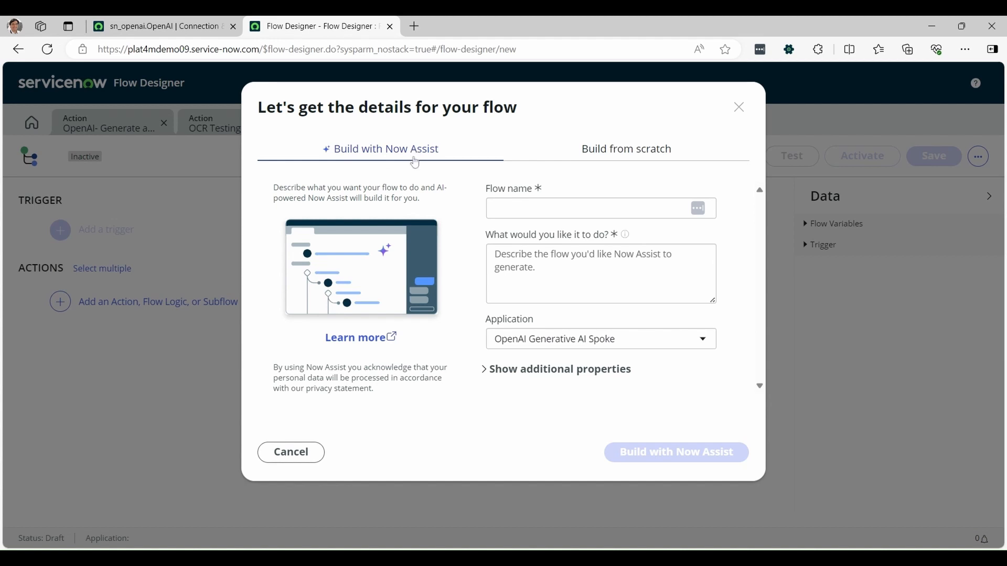
left_click(625, 148)
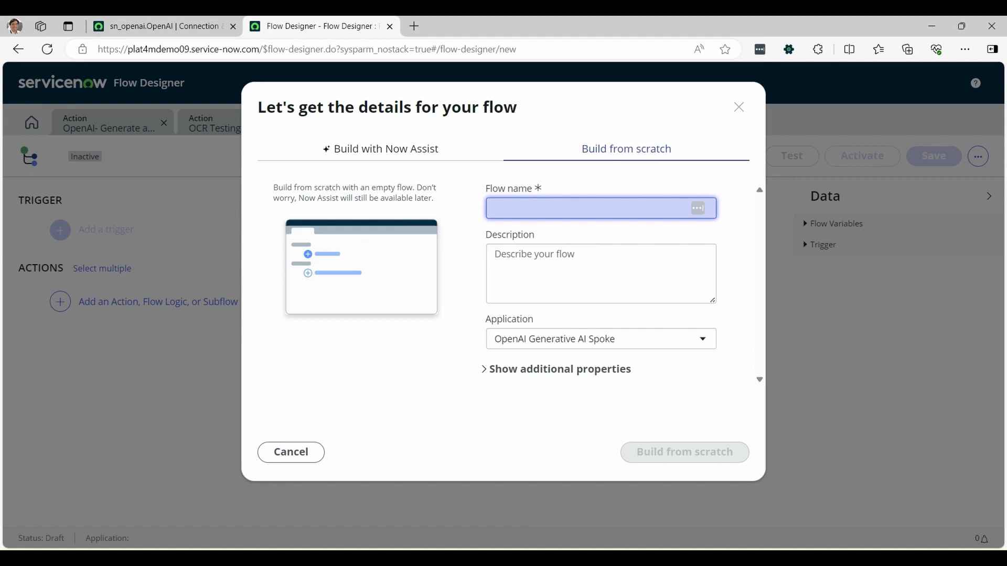
type("OCR to Solution GenAI")
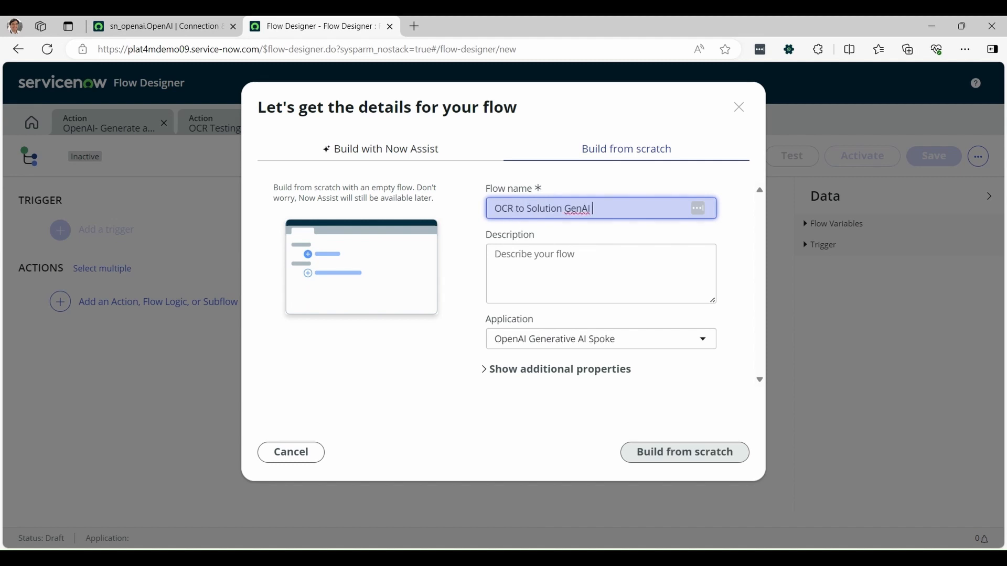
left_click(683, 451)
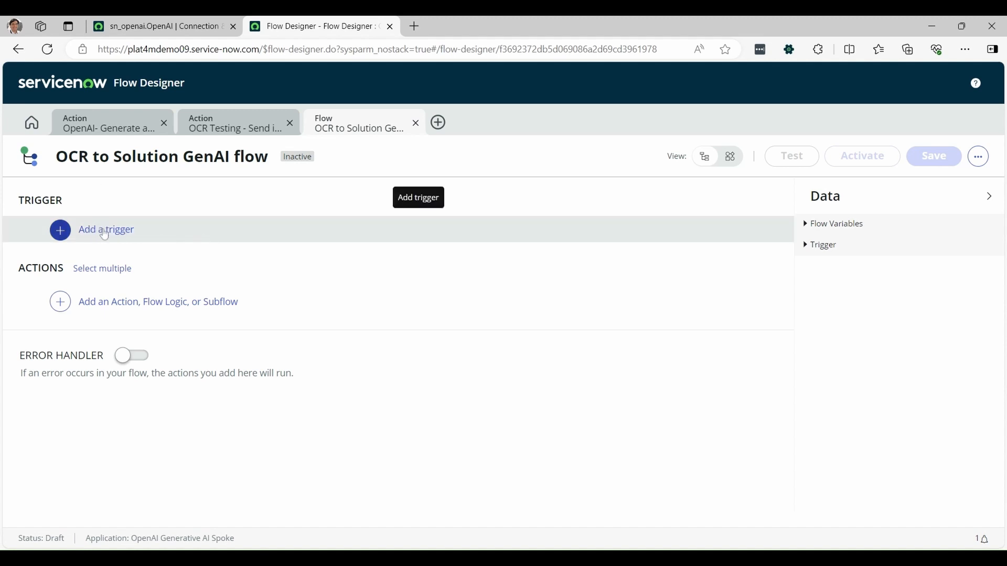
- Add a Record Created trigger to the flow, table still to be chosen
left_click(106, 229)
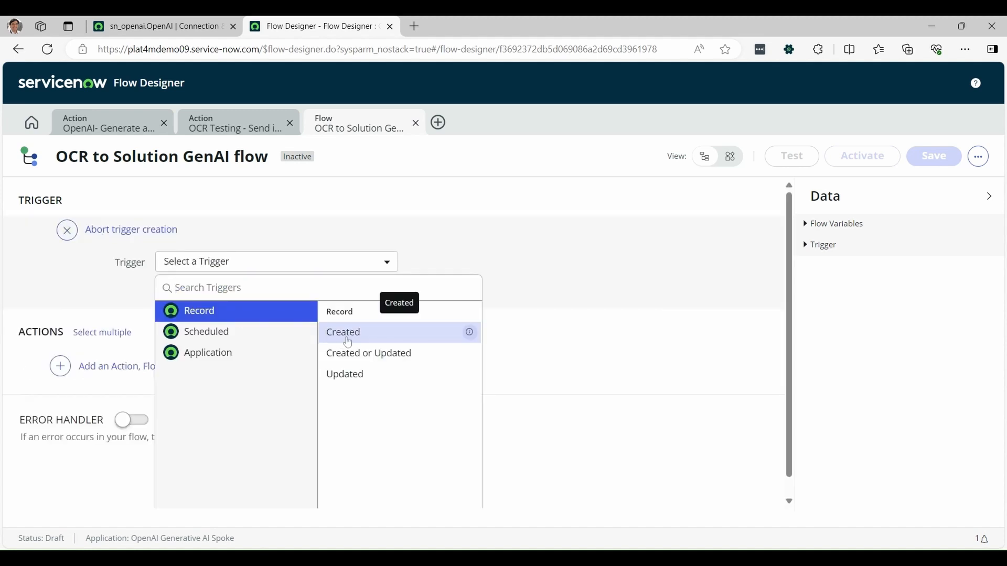
left_click(343, 333)
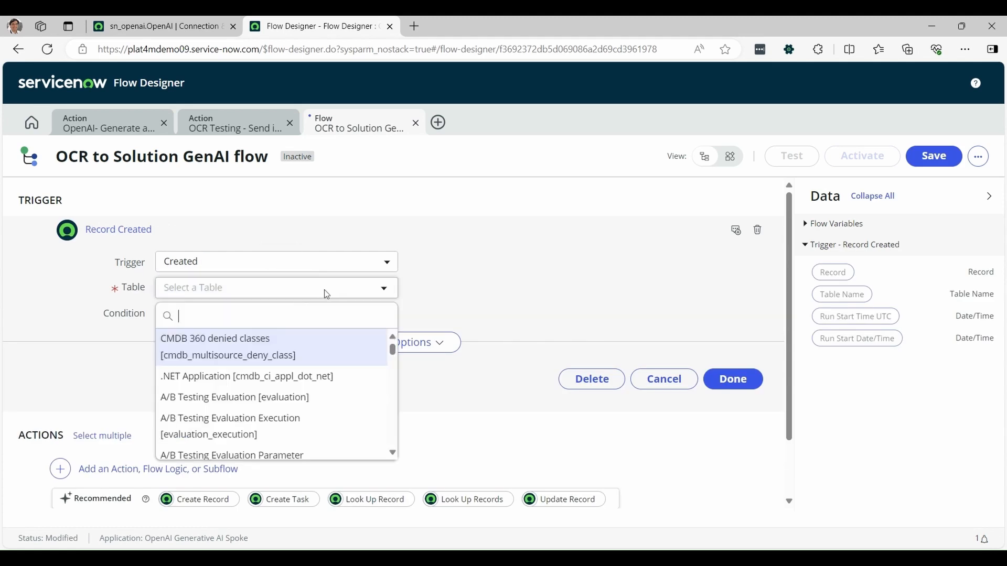